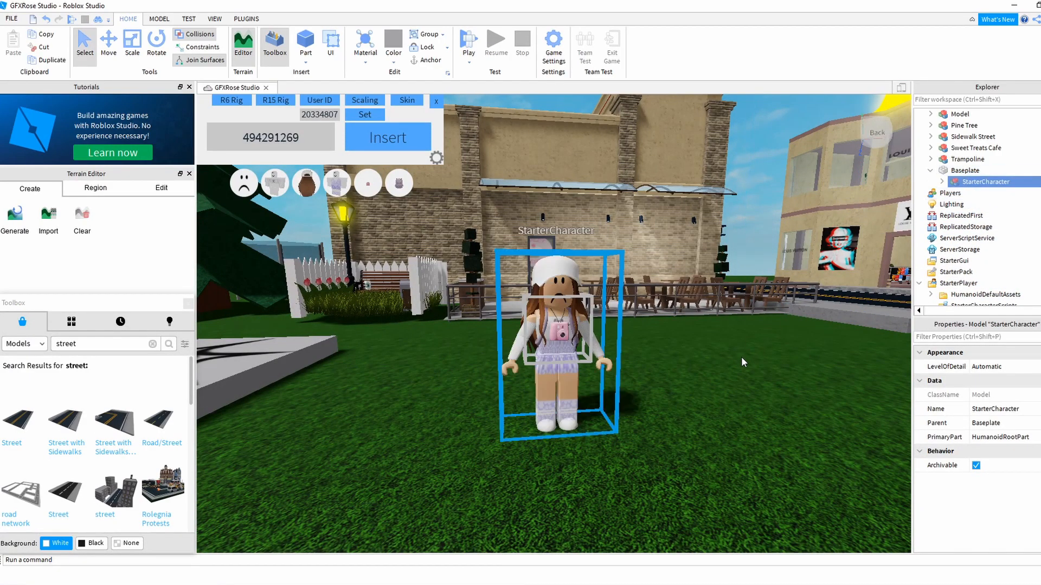
{"action": "mouse_move", "coordinate": [739, 390]}
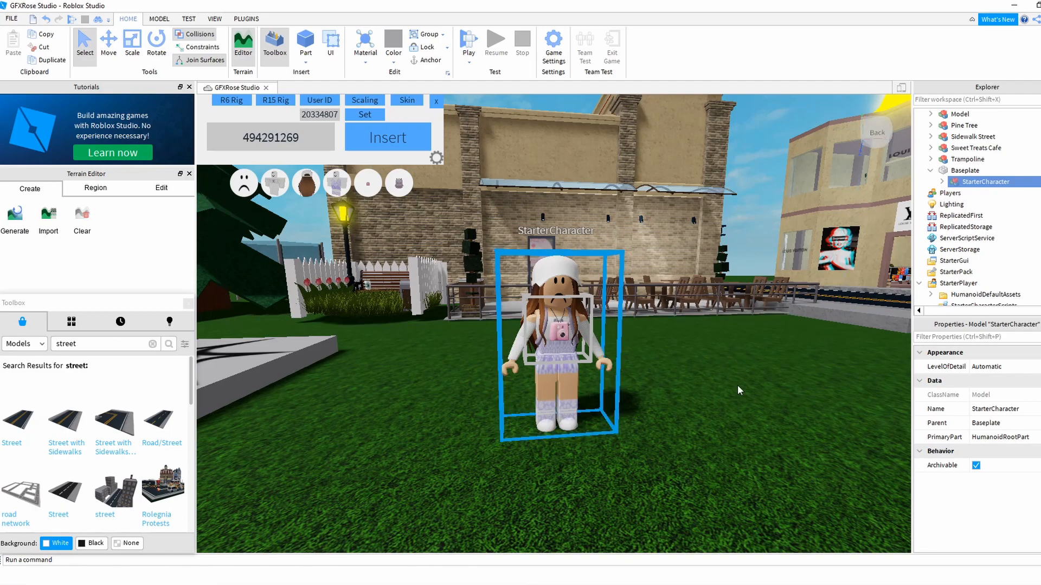
{"action": "mouse_move", "coordinate": [715, 398]}
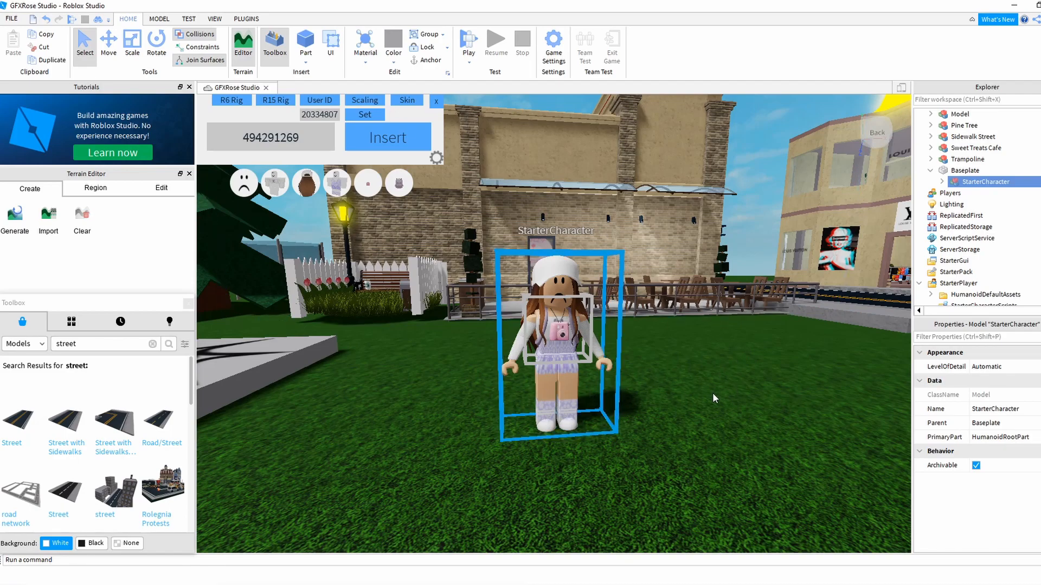
{"action": "mouse_move", "coordinate": [698, 417]}
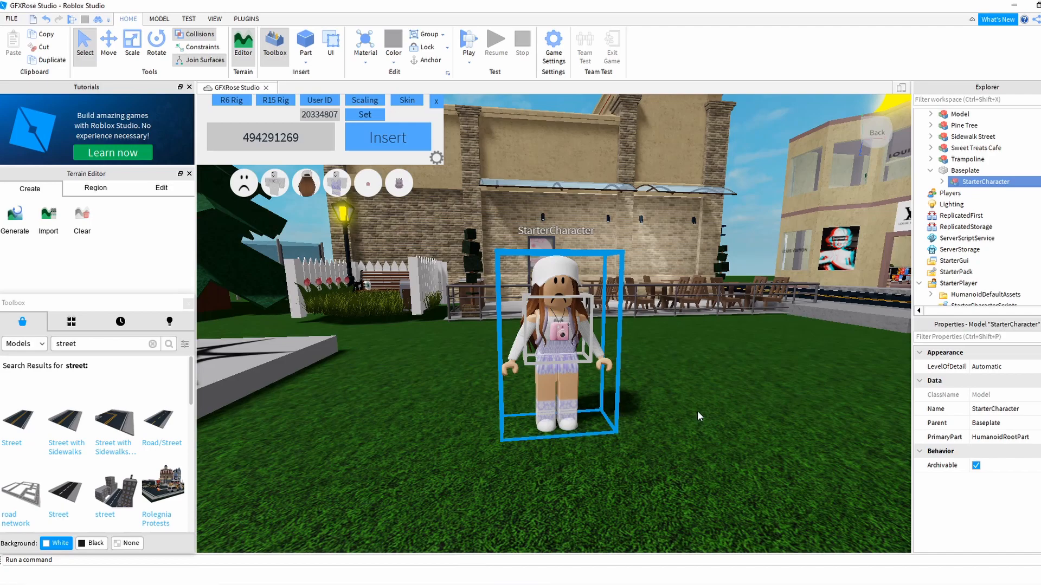
{"action": "mouse_move", "coordinate": [710, 415]}
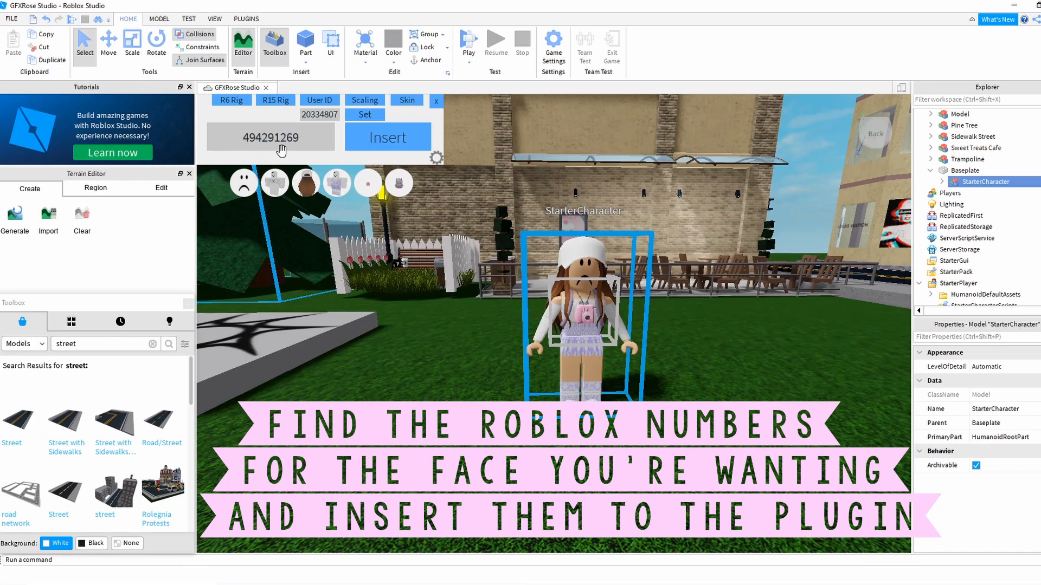
- Apply face asset 494291269 to the StarterCharacter via Easy Insert
{"action": "left_click", "coordinate": [387, 136]}
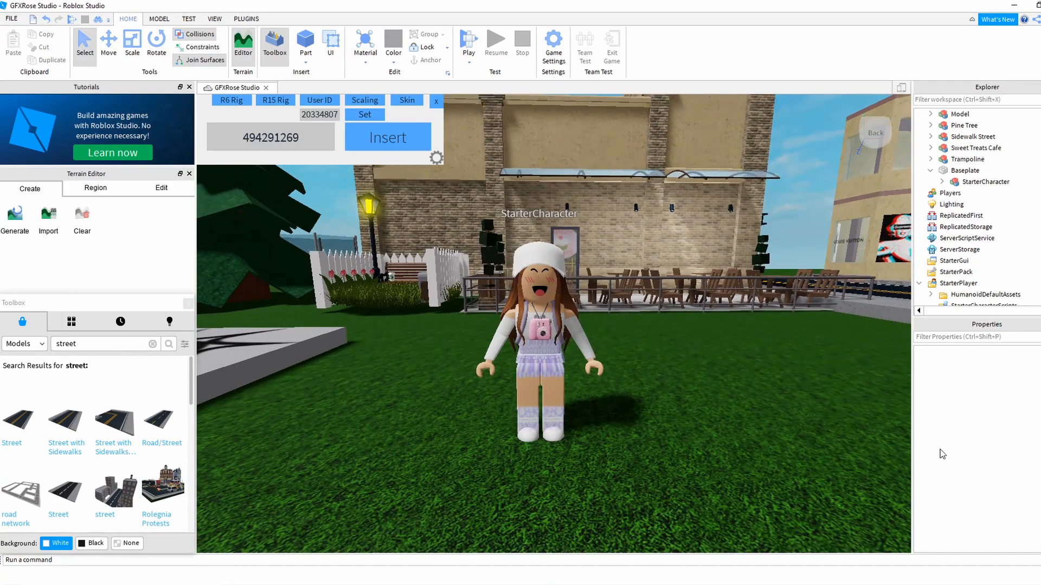
- Show the installed plugins in the ribbon, including EasyInsert
{"action": "left_click", "coordinate": [246, 19]}
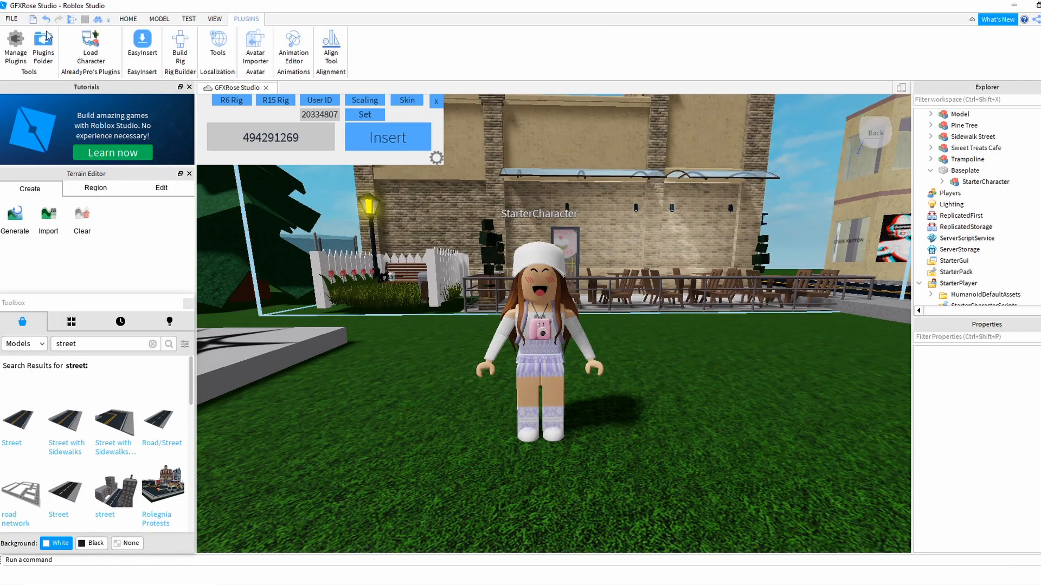
{"action": "mouse_move", "coordinate": [141, 43]}
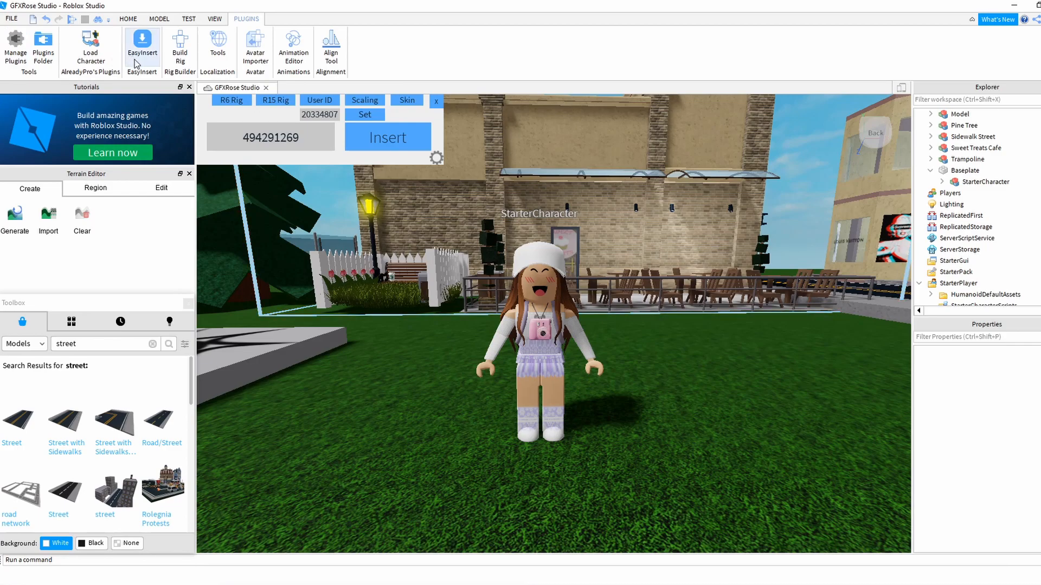
{"action": "mouse_move", "coordinate": [434, 345]}
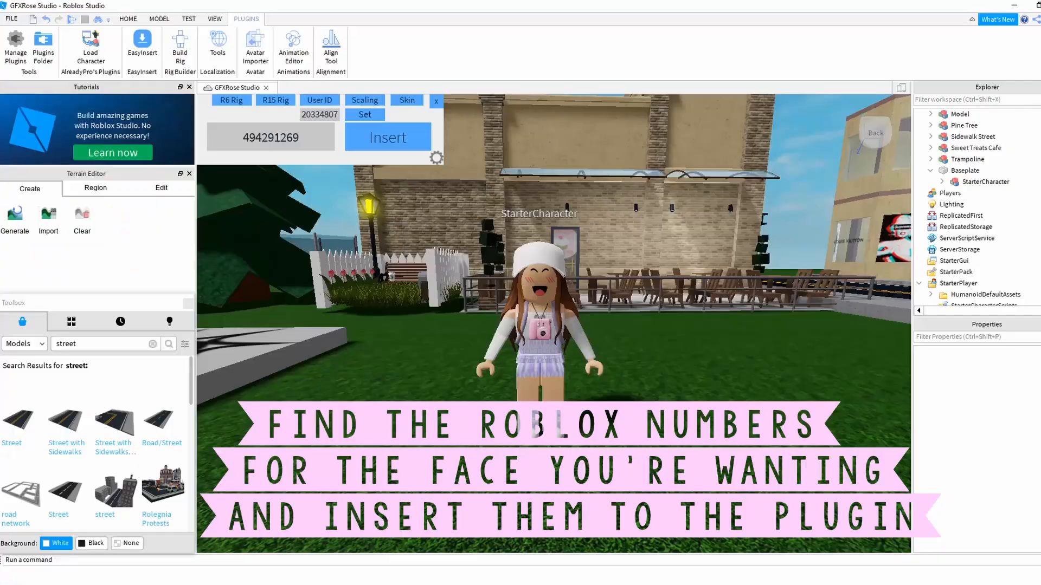
- Insert face 494291269 and put it on the StarterCharacter
{"action": "left_click", "coordinate": [387, 137]}
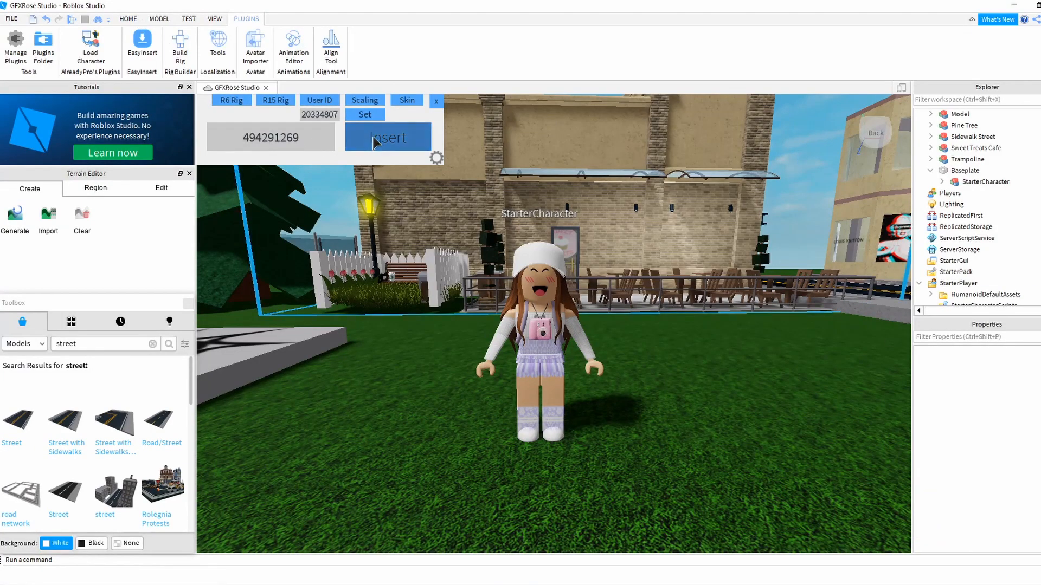
{"action": "left_click", "coordinate": [388, 138]}
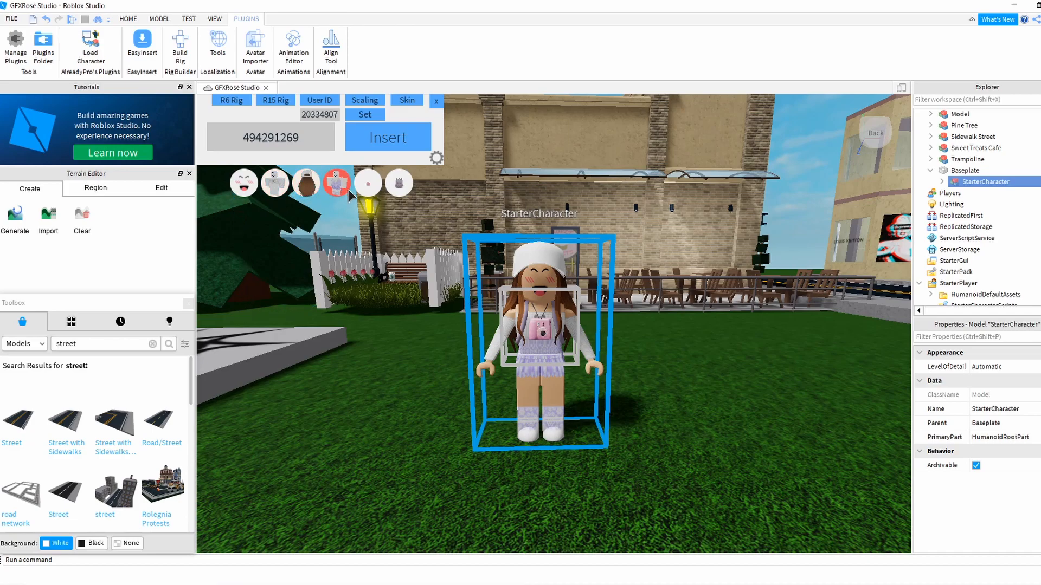
{"action": "mouse_move", "coordinate": [488, 211]}
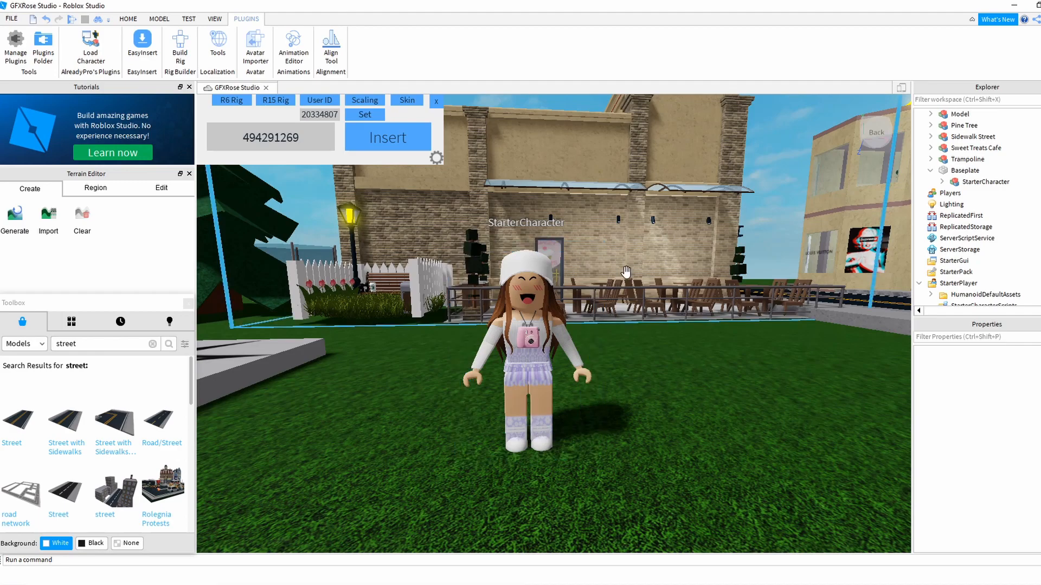
{"action": "mouse_move", "coordinate": [128, 21]}
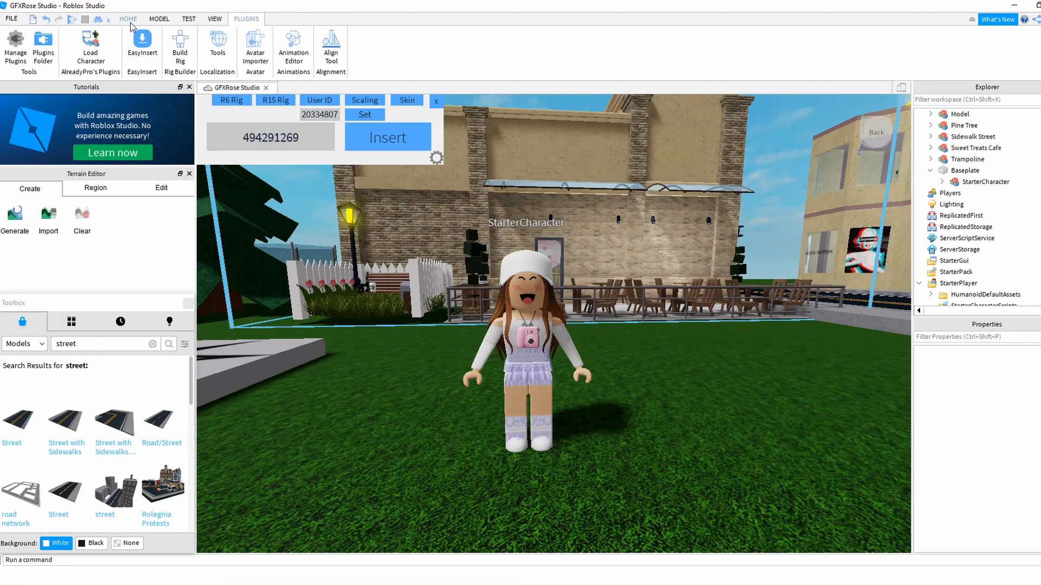
- Move StarterCharacter from Baseplate into StarterPlayer in Explorer
{"action": "left_click", "coordinate": [128, 18]}
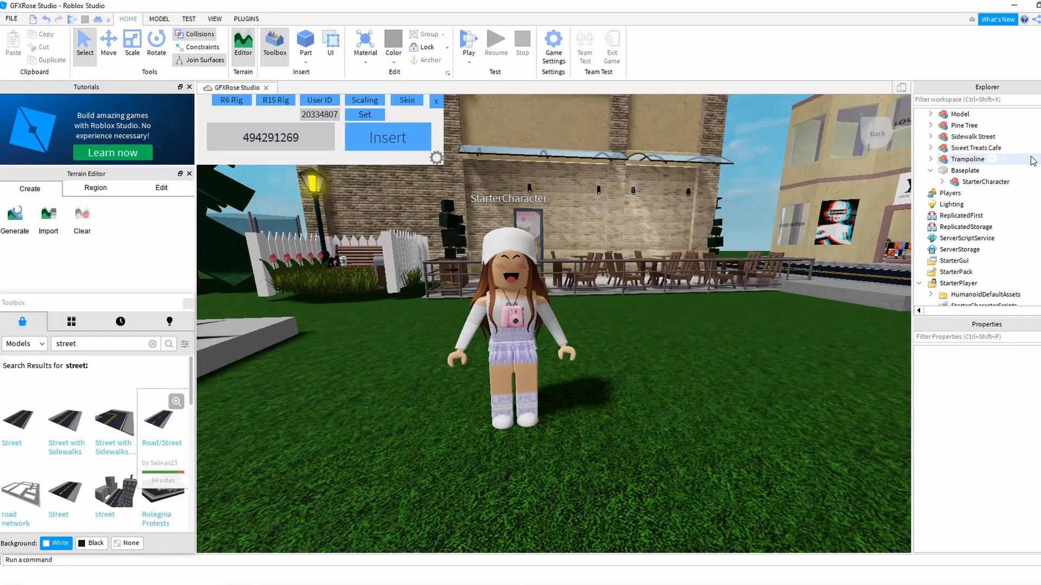
{"action": "left_click", "coordinate": [988, 181]}
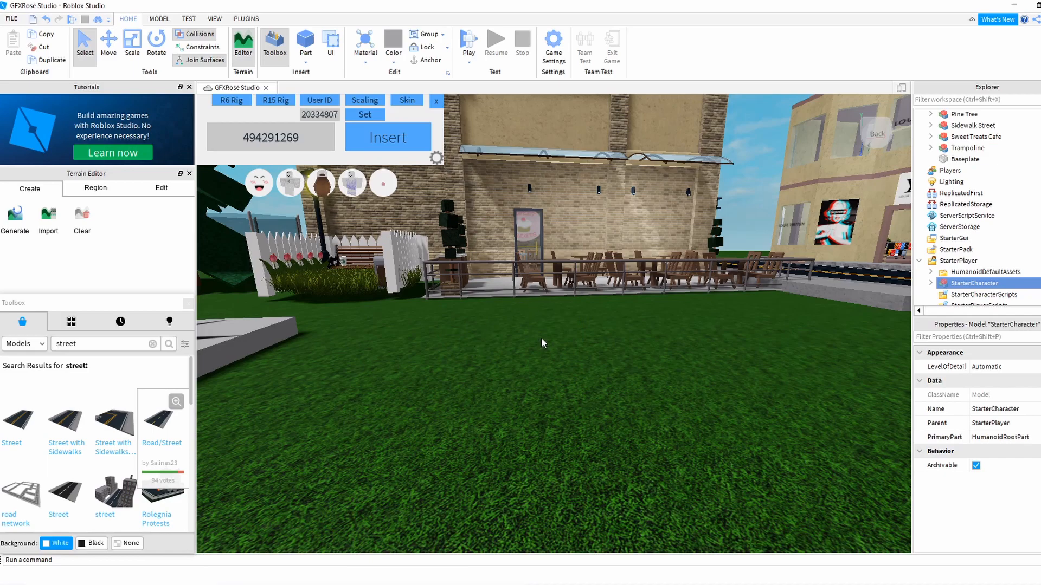
{"action": "mouse_move", "coordinate": [601, 345]}
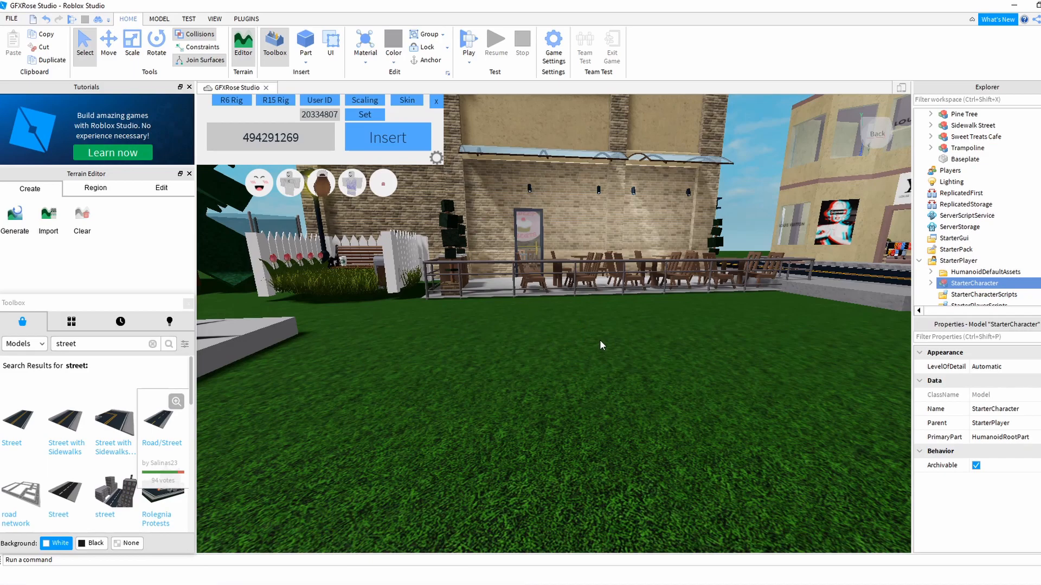
{"action": "mouse_move", "coordinate": [468, 41]}
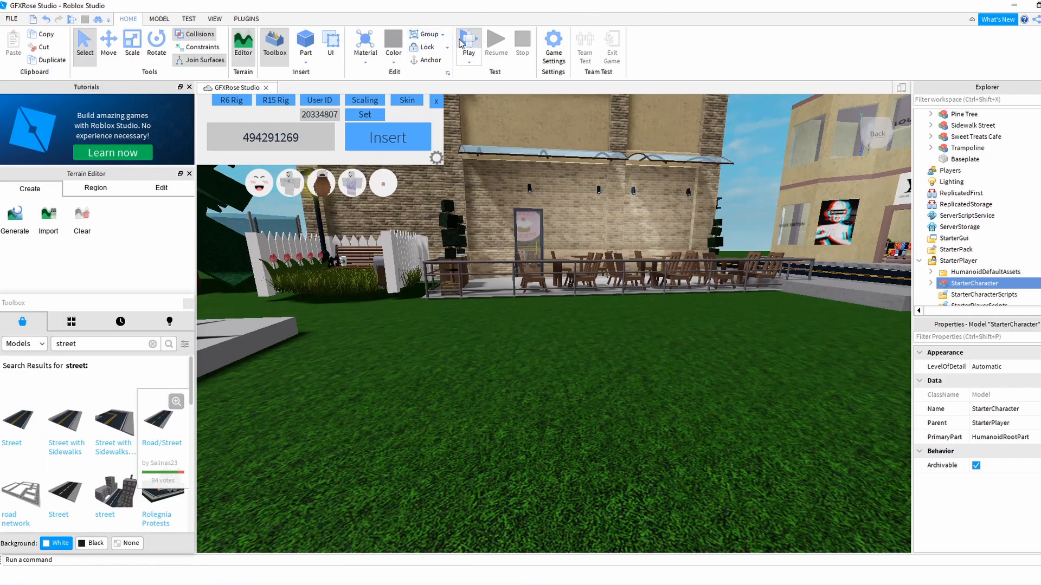
- Start a Play test and spawn as the happy-faced custom character
{"action": "left_click", "coordinate": [468, 47]}
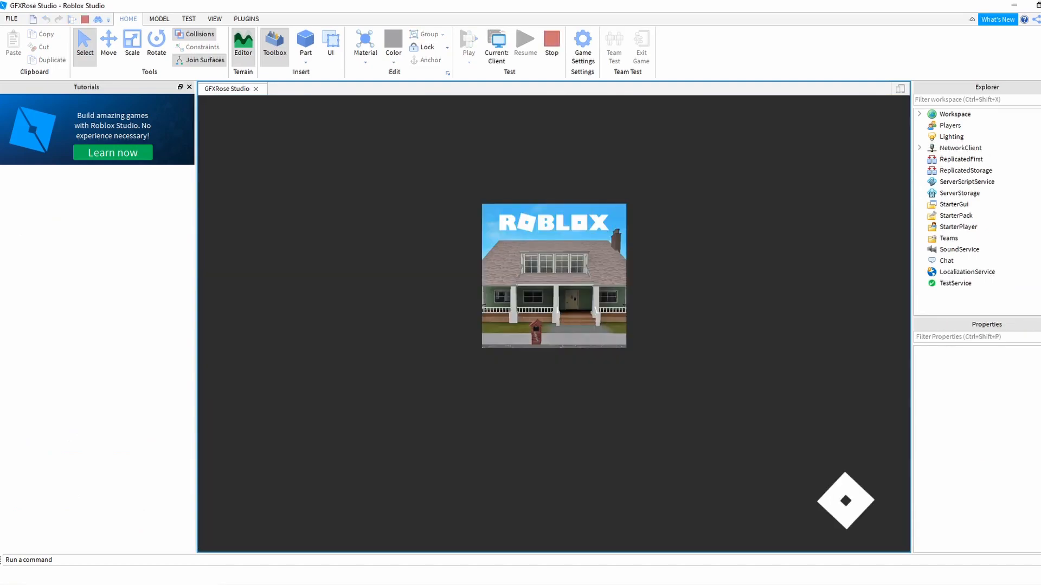
{"action": "left_click", "coordinate": [467, 41]}
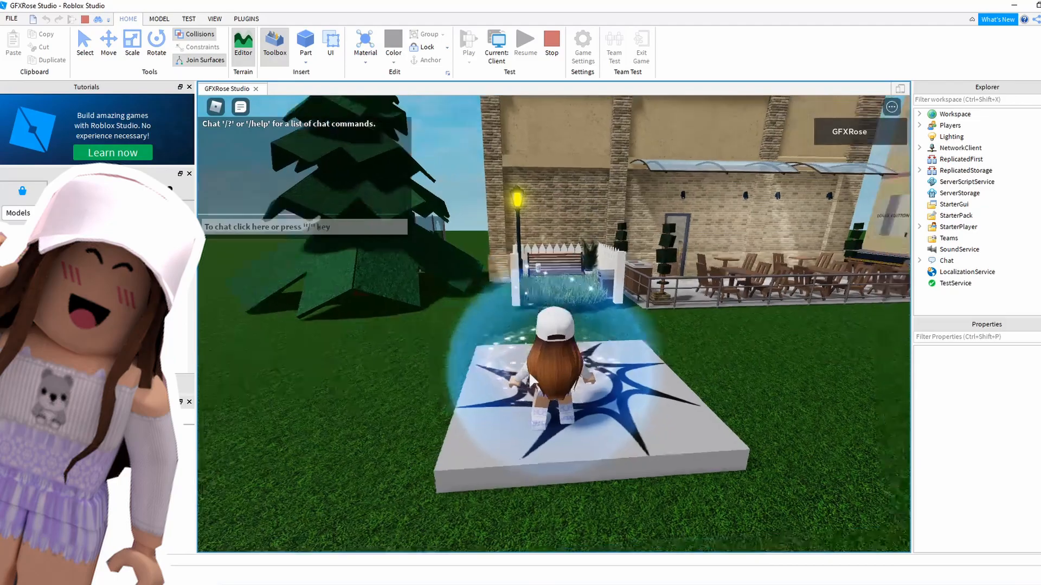
{"action": "left_click", "coordinate": [274, 47]}
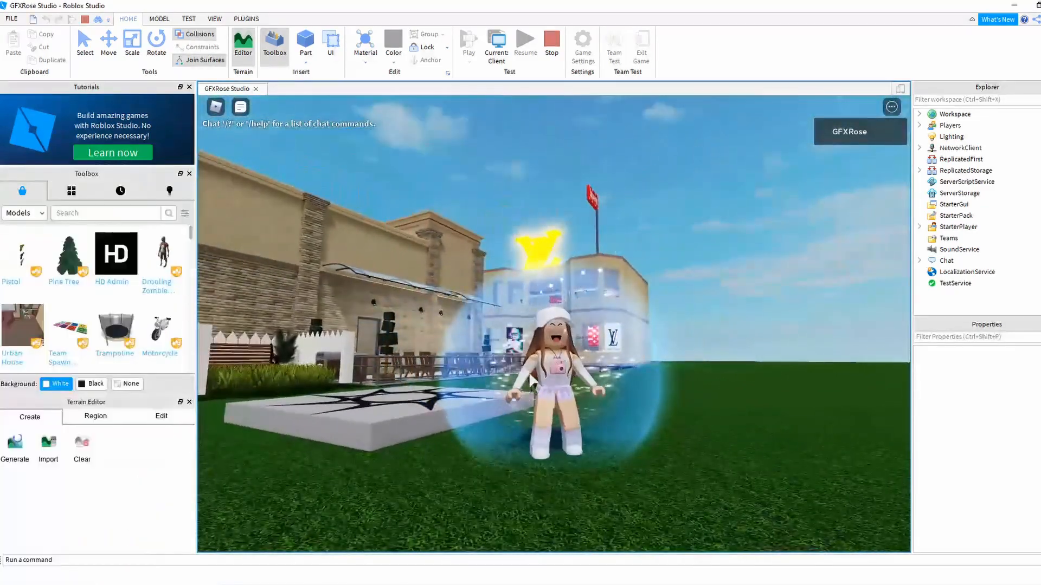